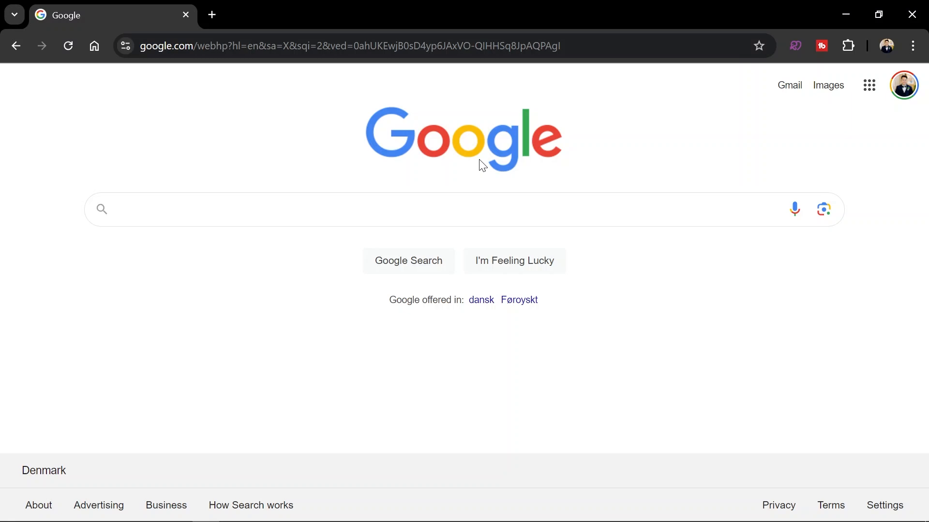
mouse_move(266, 176)
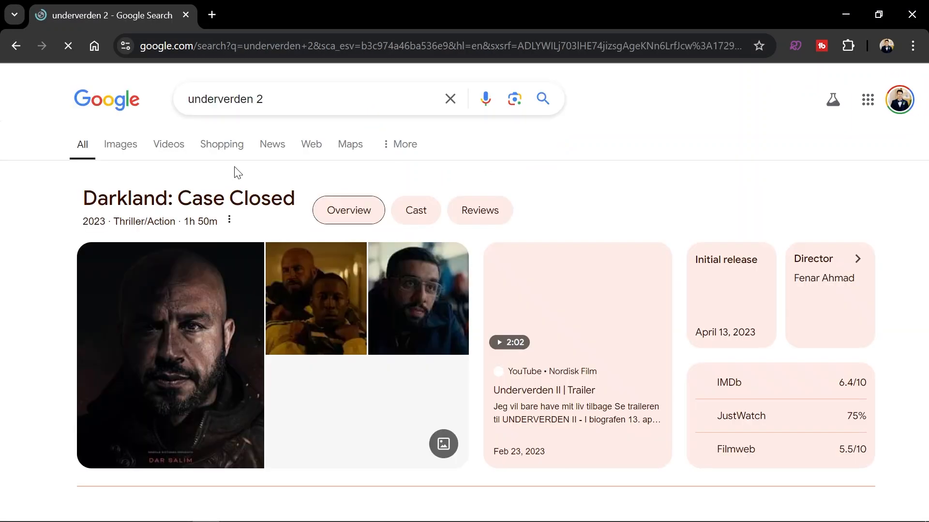
Search Google for 'underverden 2' and scroll to the Prime Video result for Underverden II
scroll("down", 3)
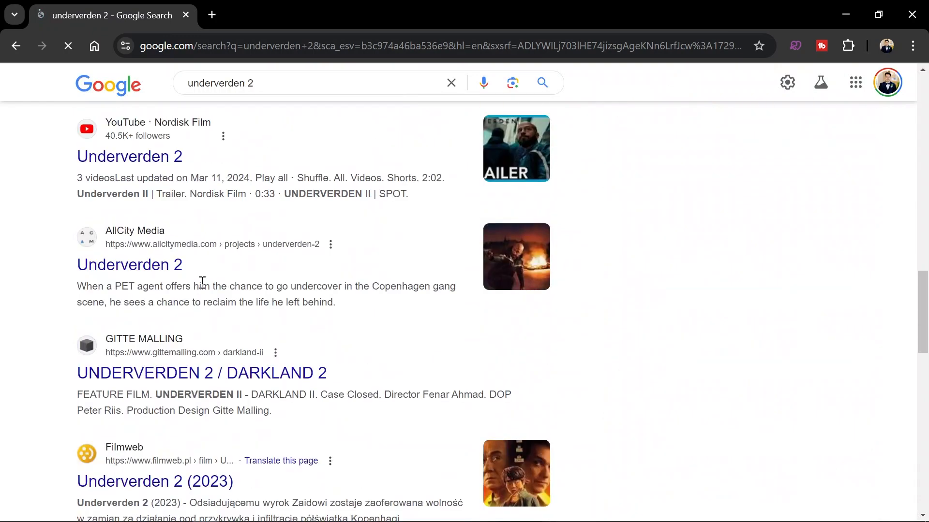
left_click(307, 83)
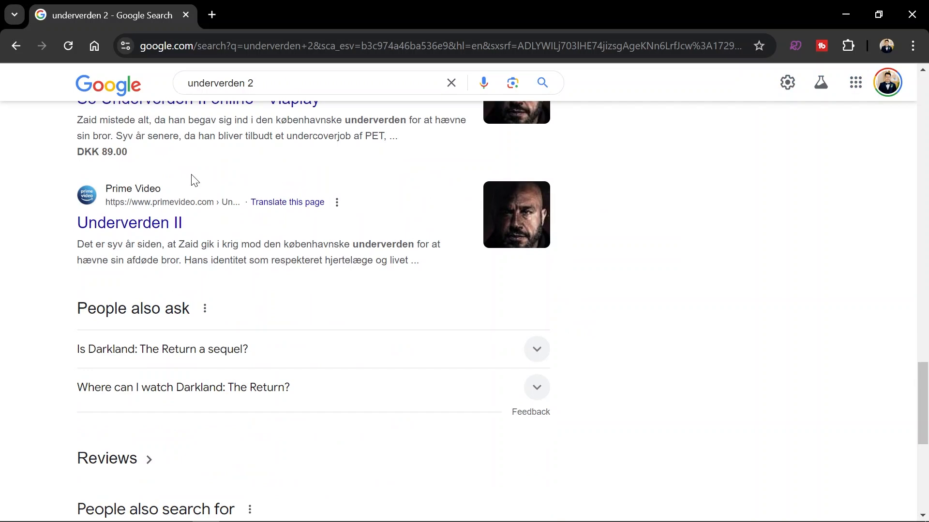
Open Prime Video's Underverden II page and highlight its unavailable-in-your-location message
left_click(129, 222)
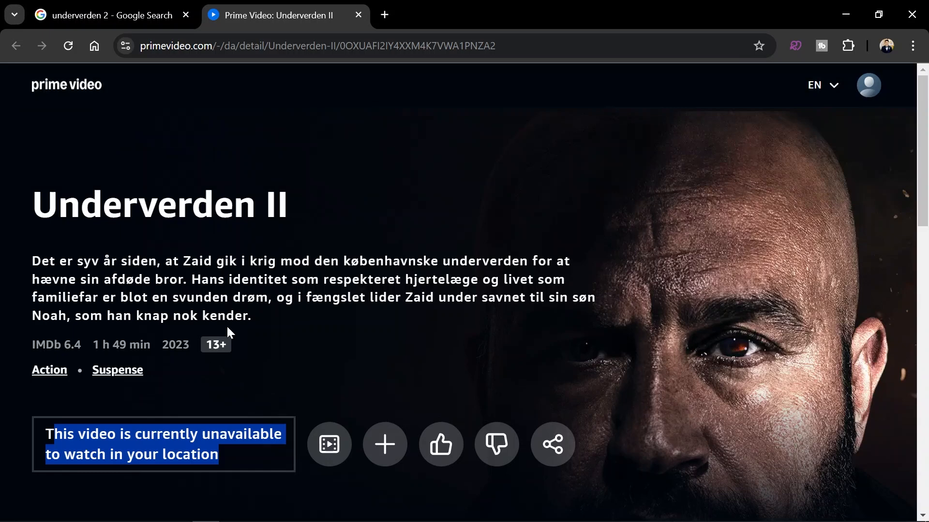
left_click(342, 511)
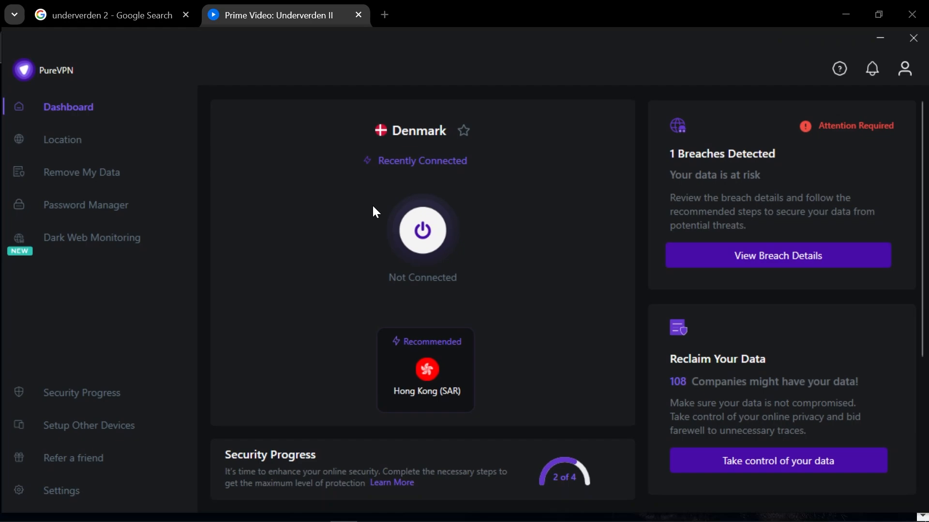
mouse_move(430, 240)
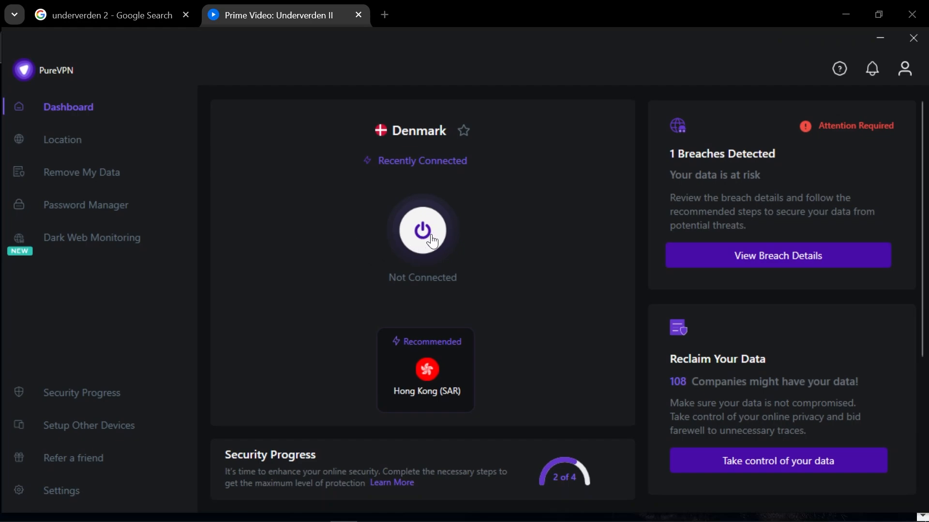
Connect PureVPN to the Denmark server and return to the browser
left_click(423, 233)
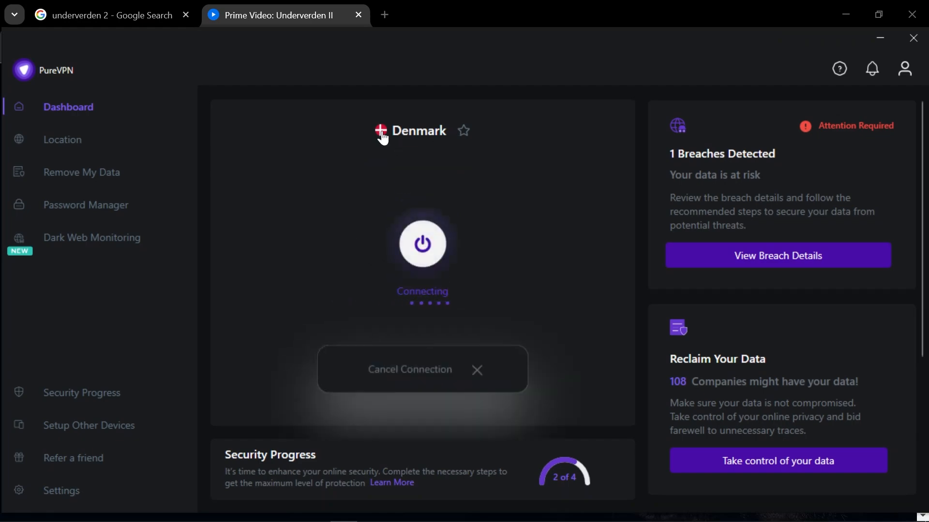
left_click(284, 14)
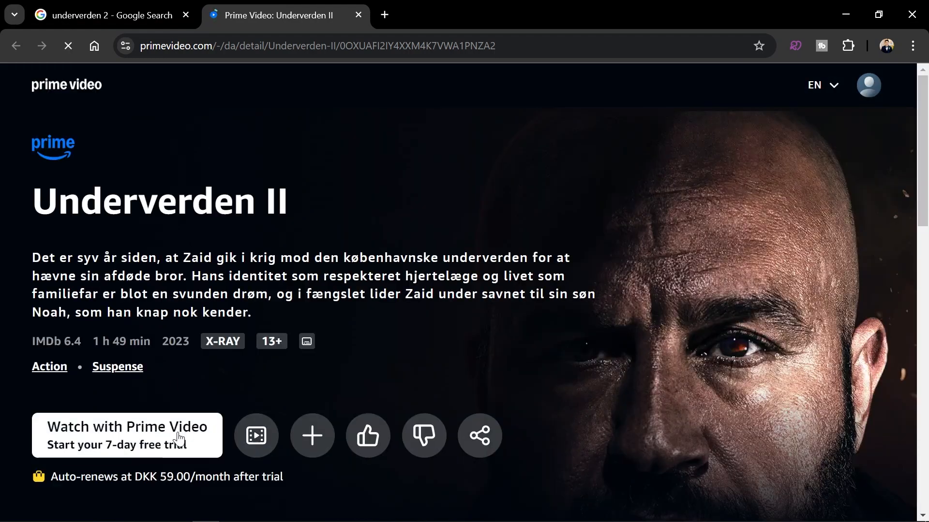
Reload Underverden II so it offers Watch with Prime Video with a 7-day free trial
left_click(127, 435)
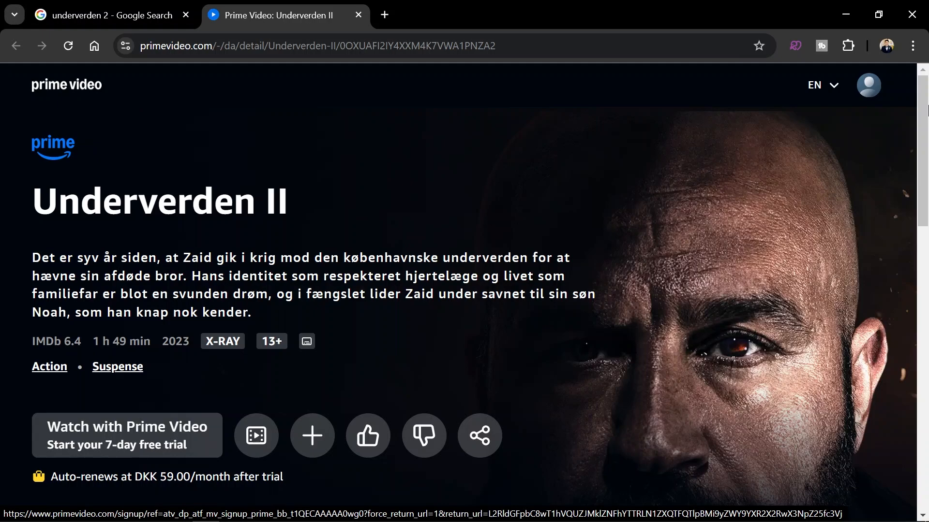
left_click(868, 85)
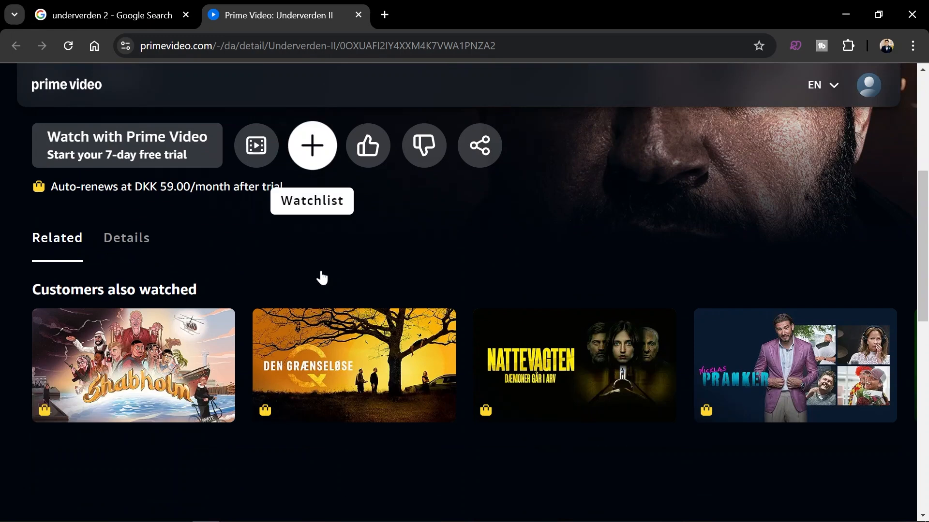
scroll("up", 3)
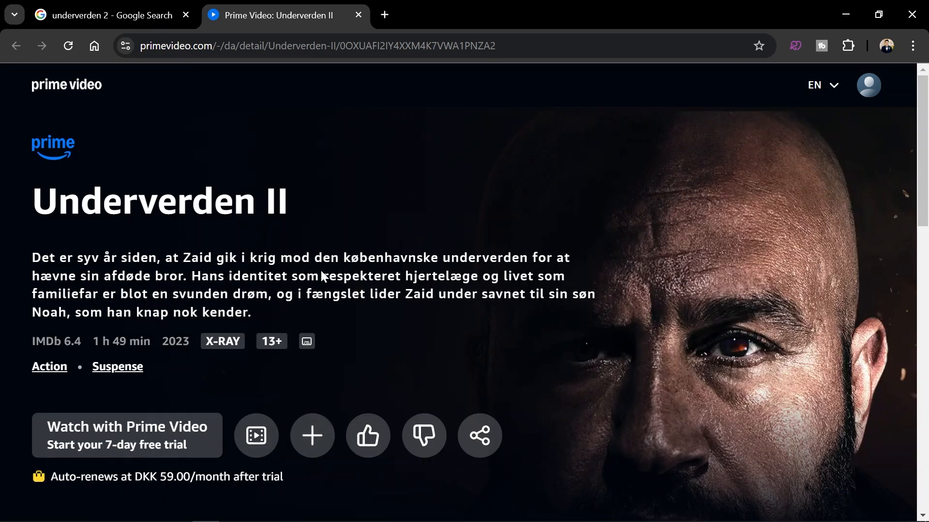